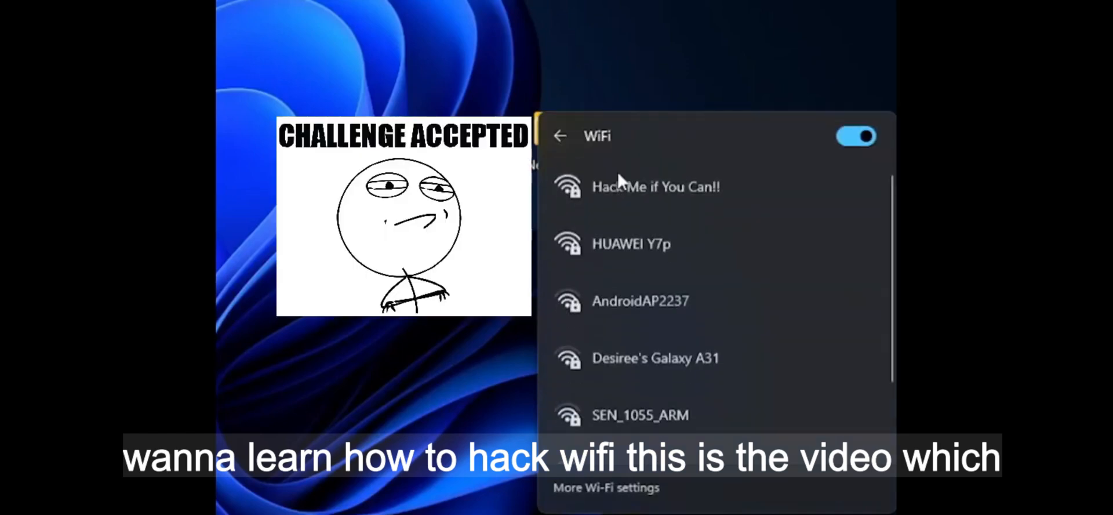
- Connect to the 'Hack Me if You Can!!' Wi-Fi network with its security key
click(656, 187)
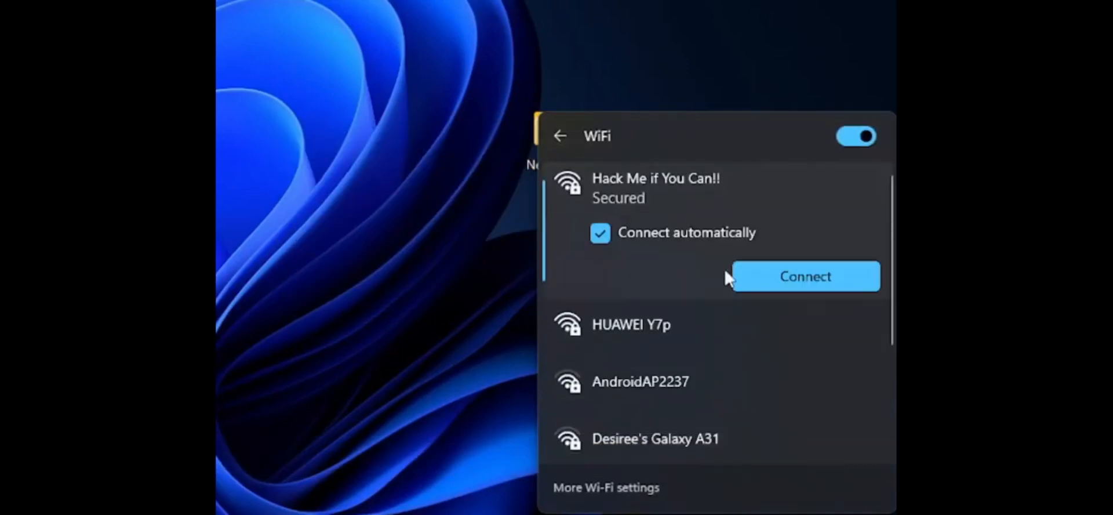
click(806, 276)
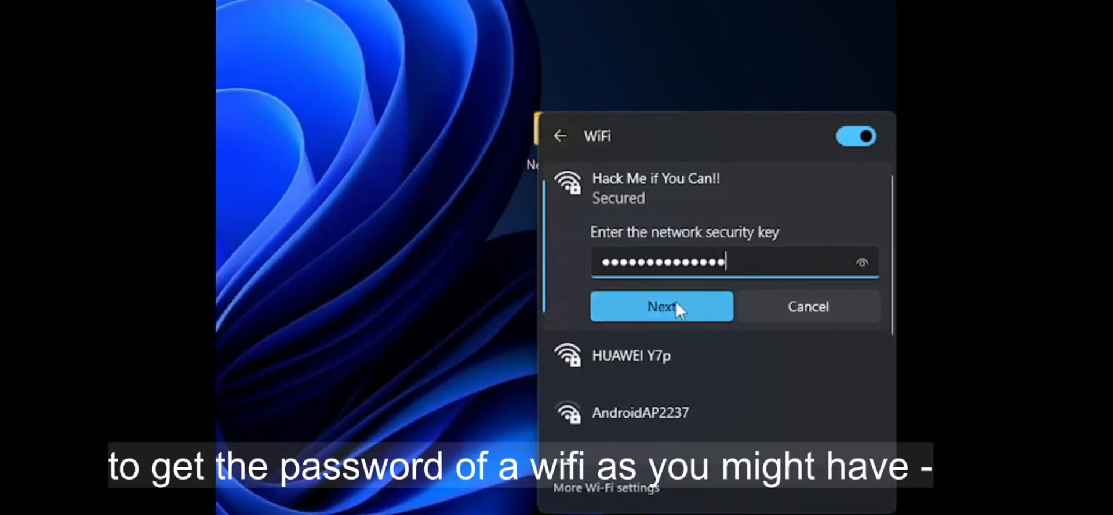
click(661, 307)
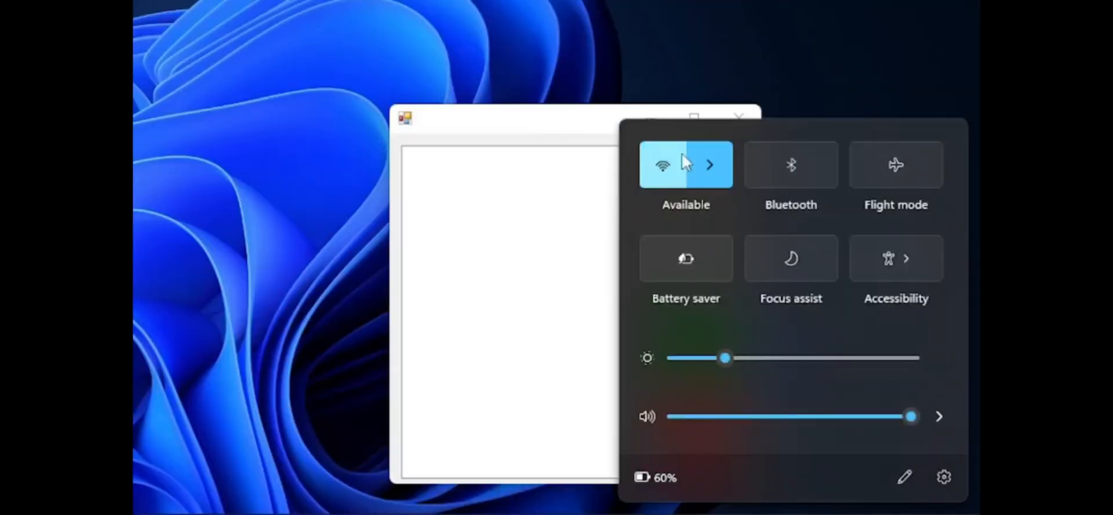
- Rejoin 'Hack Me if You Can!!' from the Wi-Fi list by submitting the security key
click(710, 164)
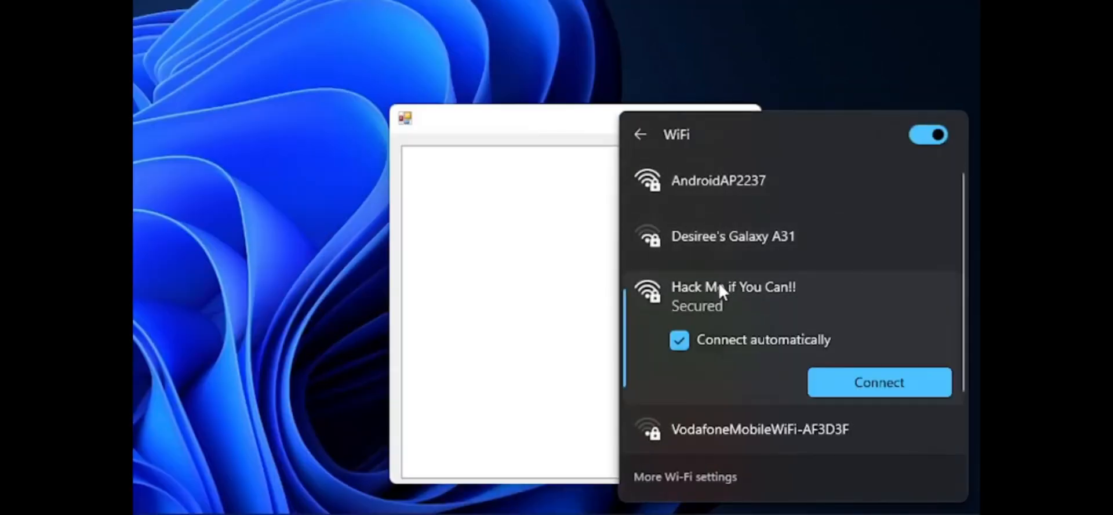
click(879, 382)
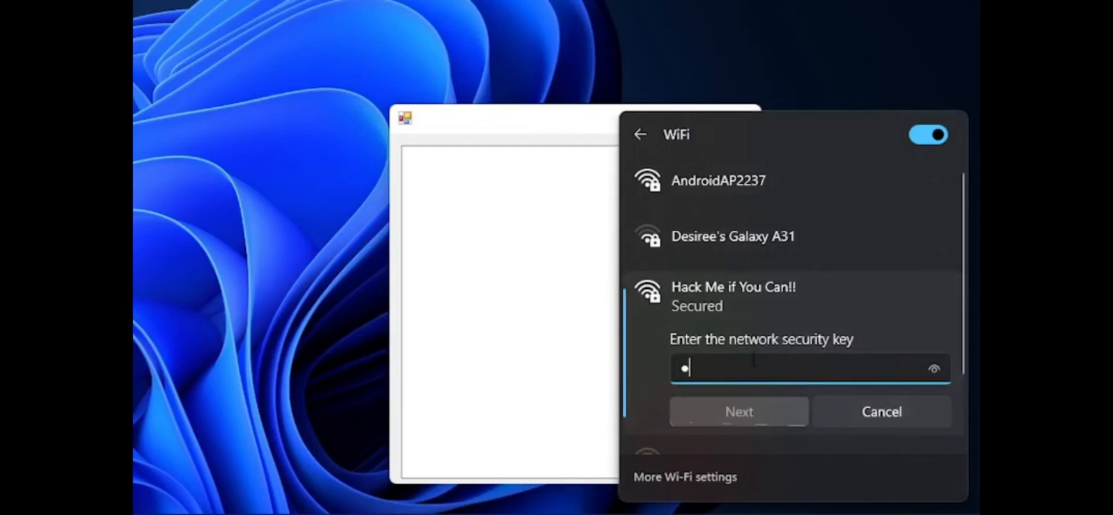
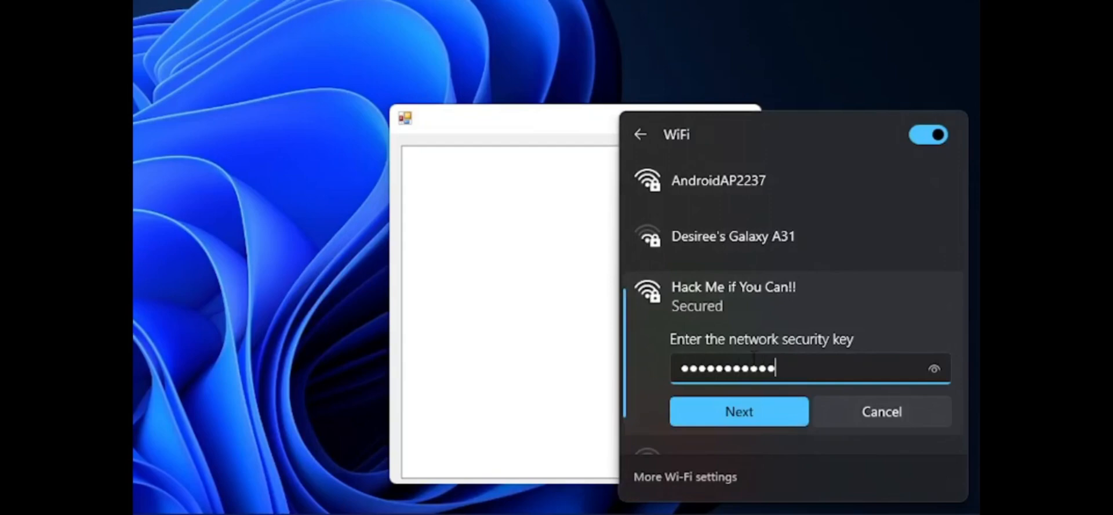
click(739, 411)
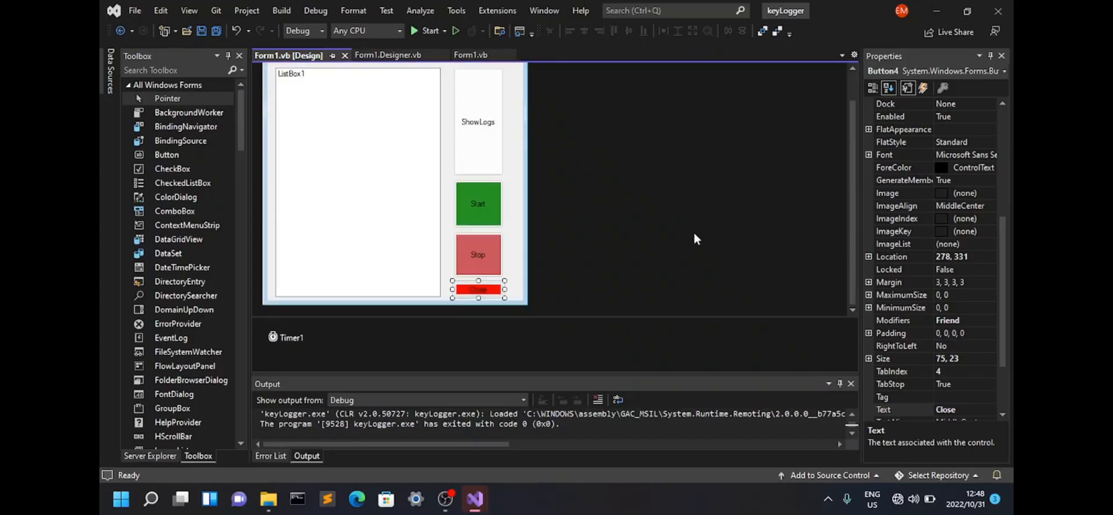
mouse_move(468, 481)
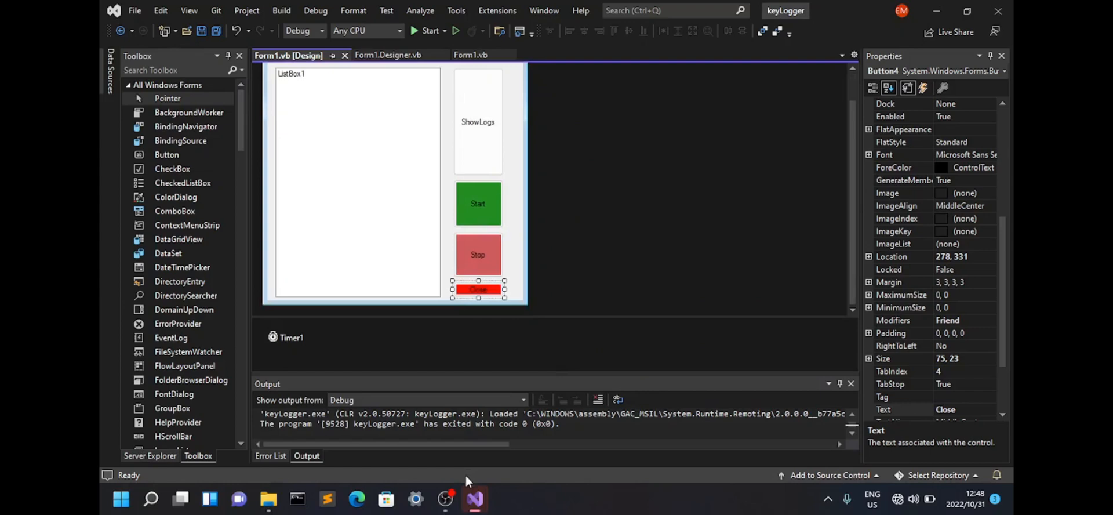
mouse_move(446, 498)
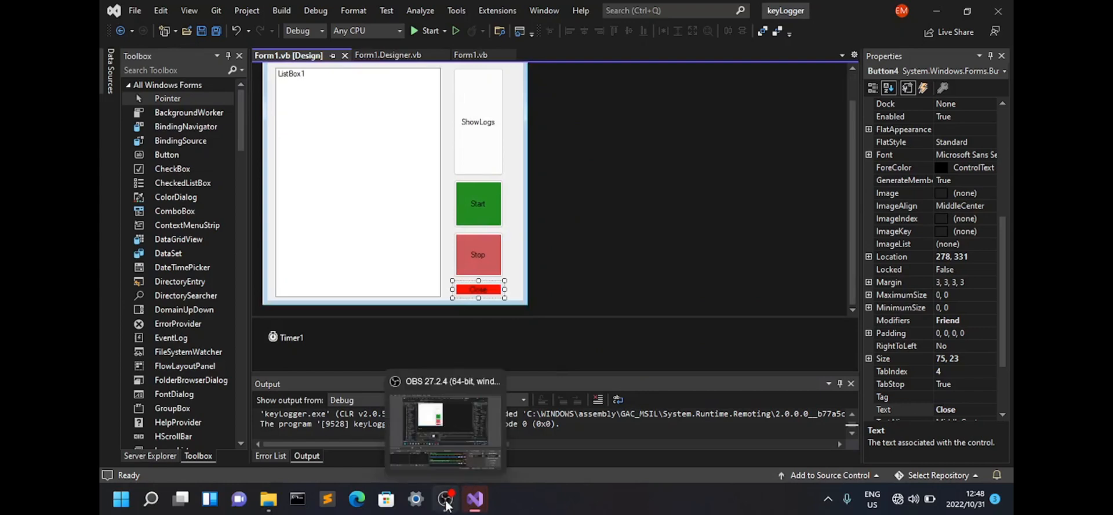
click(470, 55)
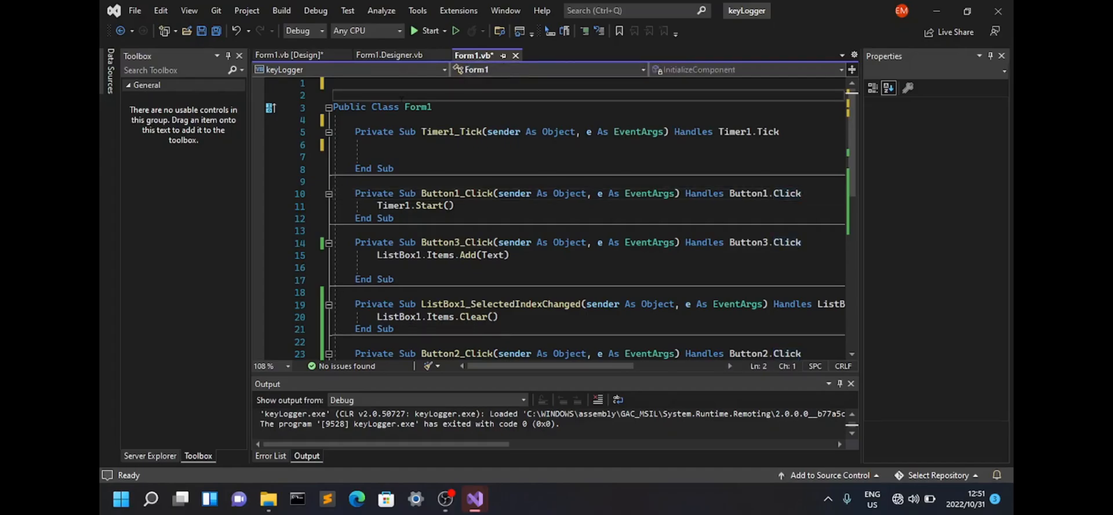
- Import InteropServices and add an If GetAsyncKeyState(65) block appending "A" to Text
text(Imports System.Runtime.InteropServices)
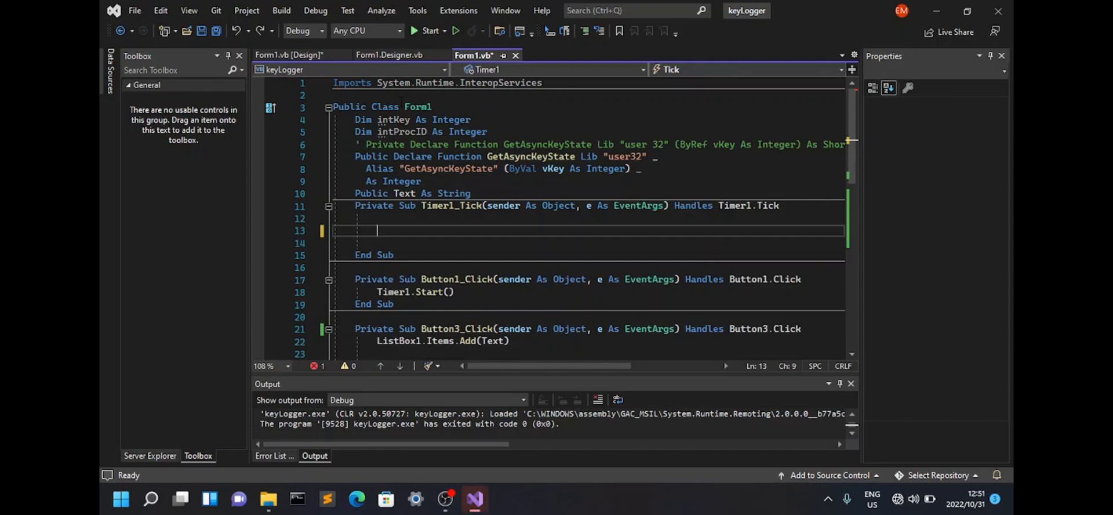
text(If (GetAsyncKeyState(65)) Then)
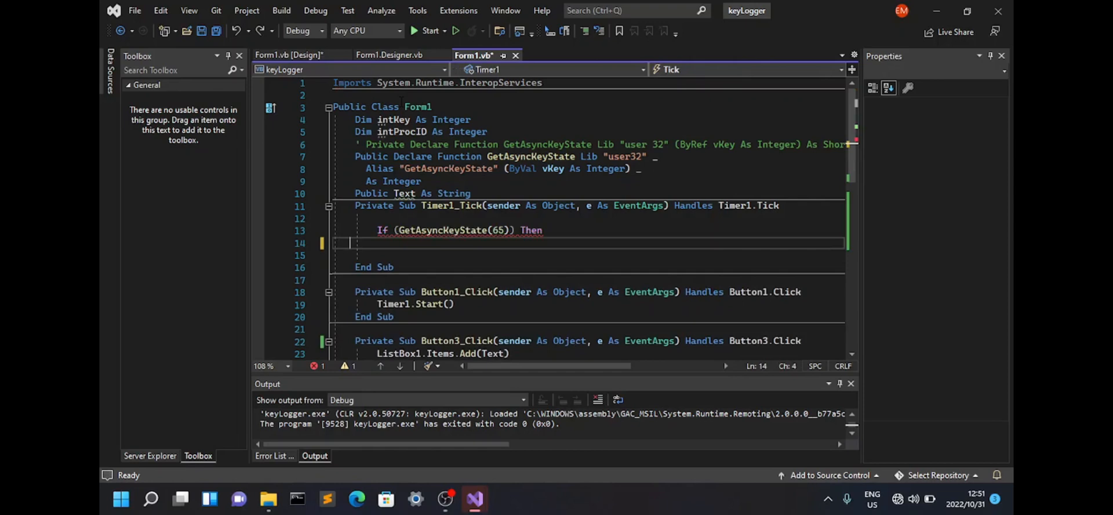
text(Text = Text + "A")
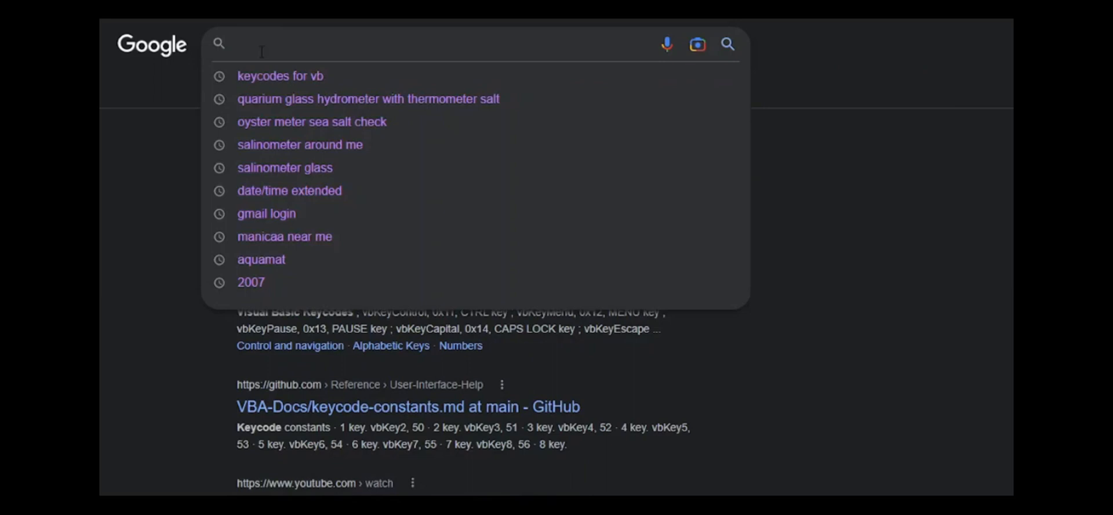
- Search Google for 'keycodes for vb'
text(ke)
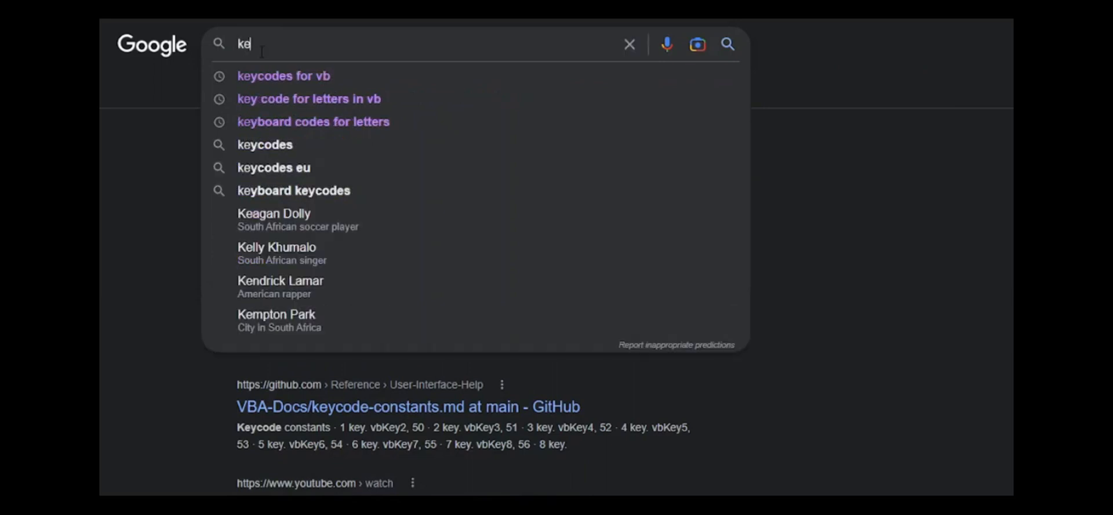
text(ycodes for v)
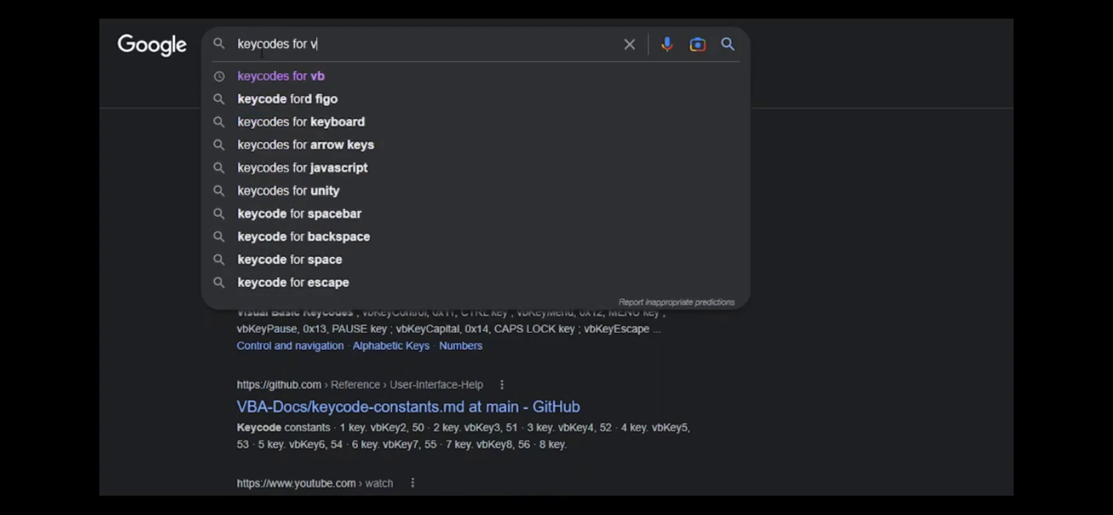
click(279, 76)
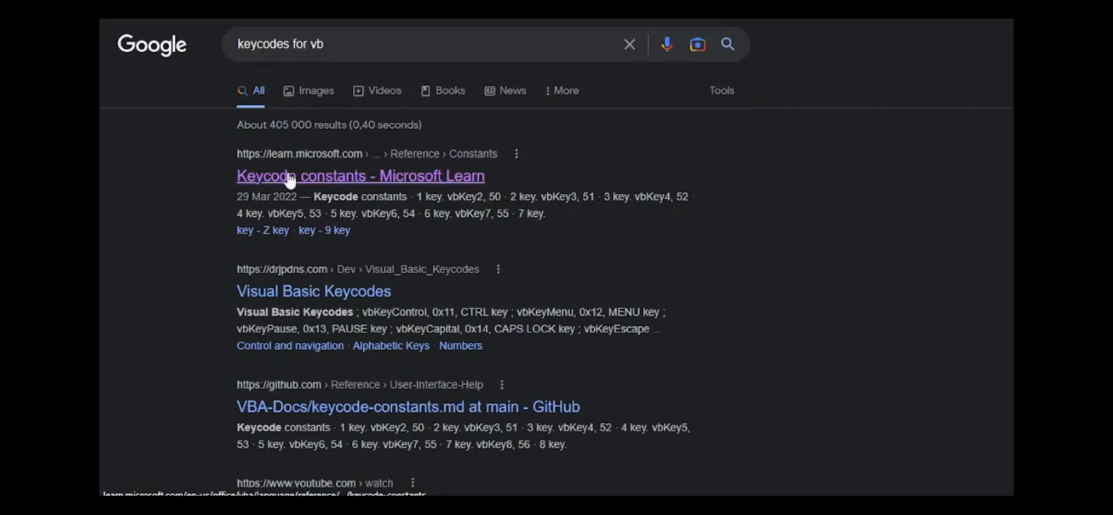
- Open Microsoft Learn's Keycode constants page, mark SHIFT's 0x10, and scroll the key tables
click(359, 175)
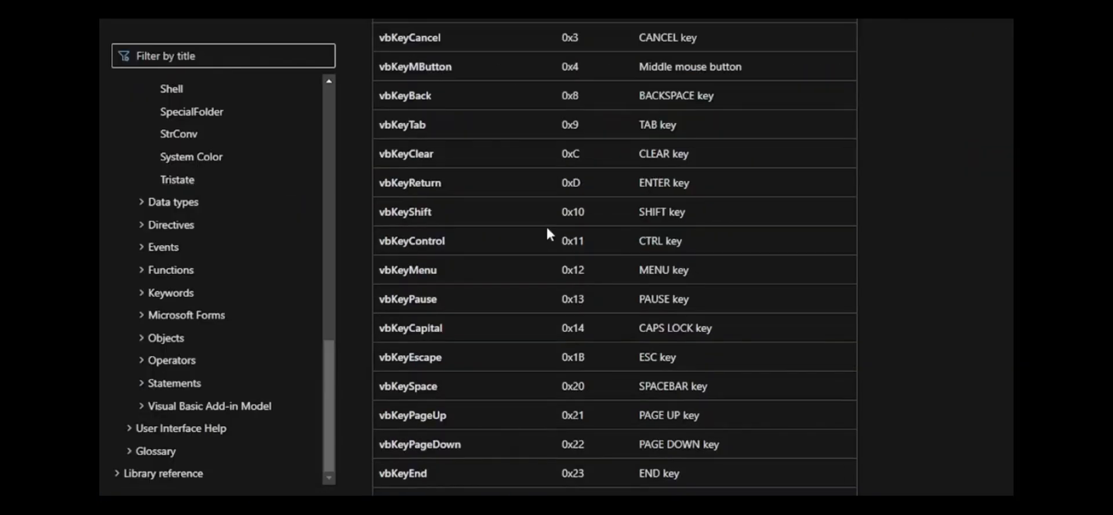
double_click(572, 212)
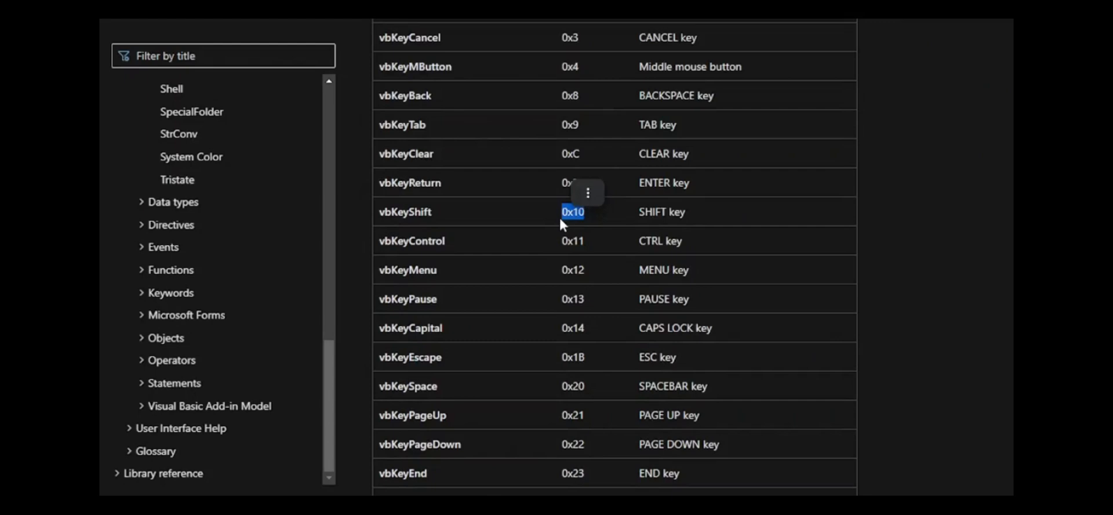
scroll(down, 3)
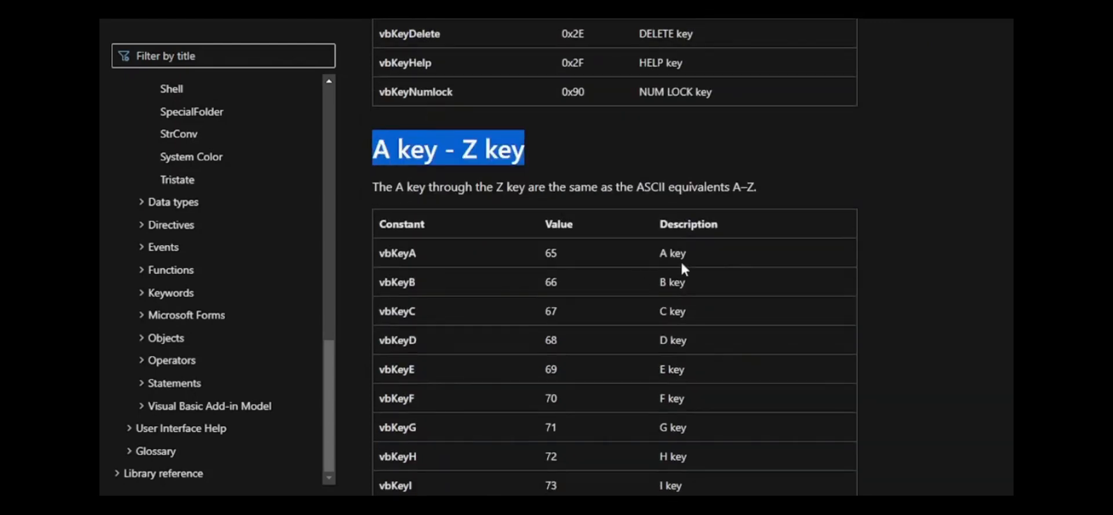
scroll(down, 3)
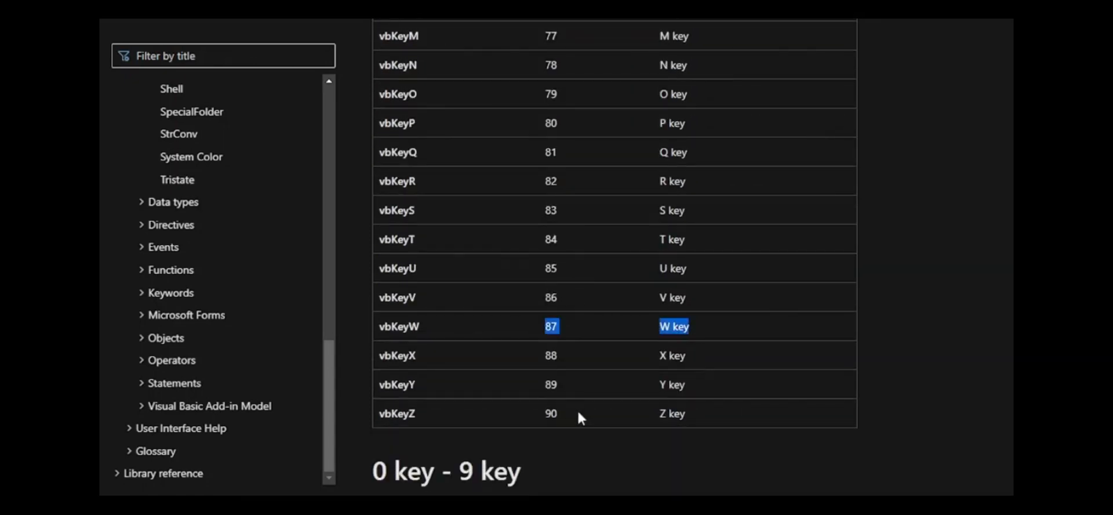
scroll(down, 3)
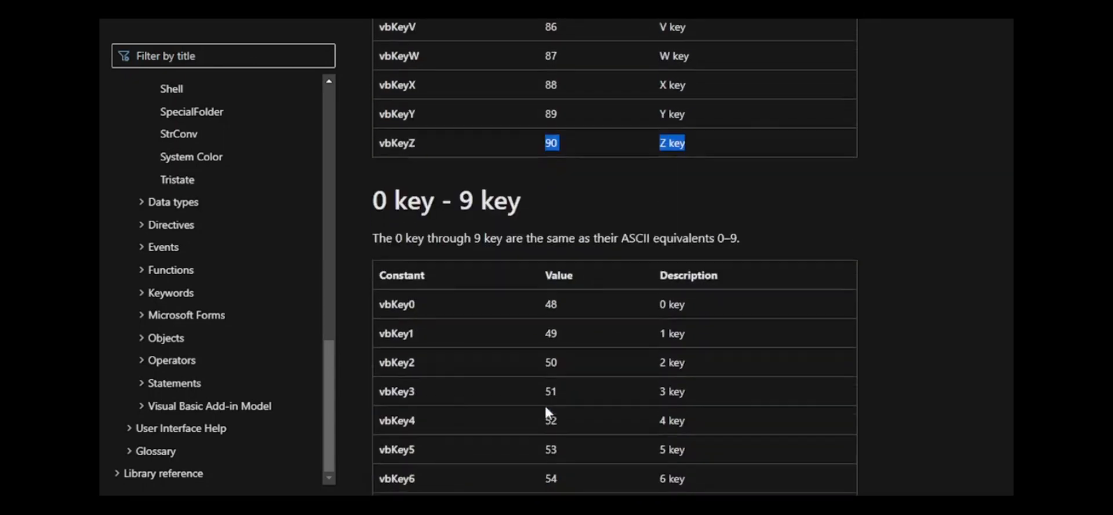
scroll(down, 3)
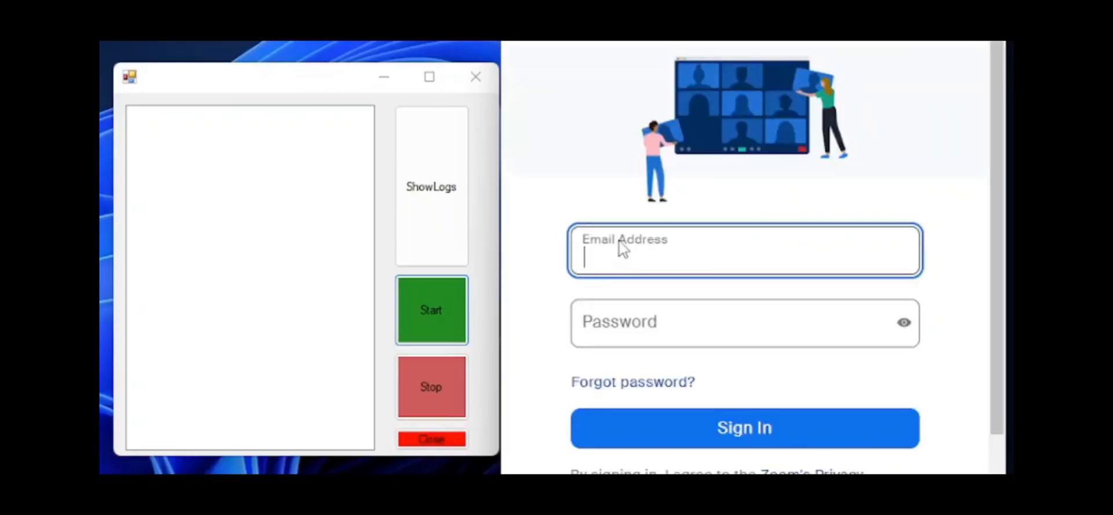
- Type a test email into the sign-in form, then clear and redisplay the captured keystrokes
text(test@)
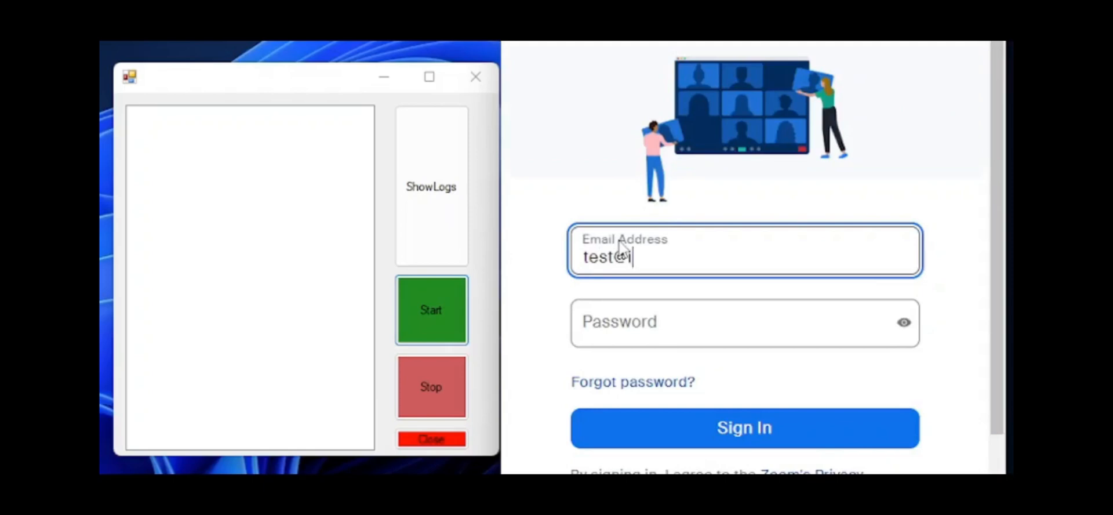
text(ing.com)
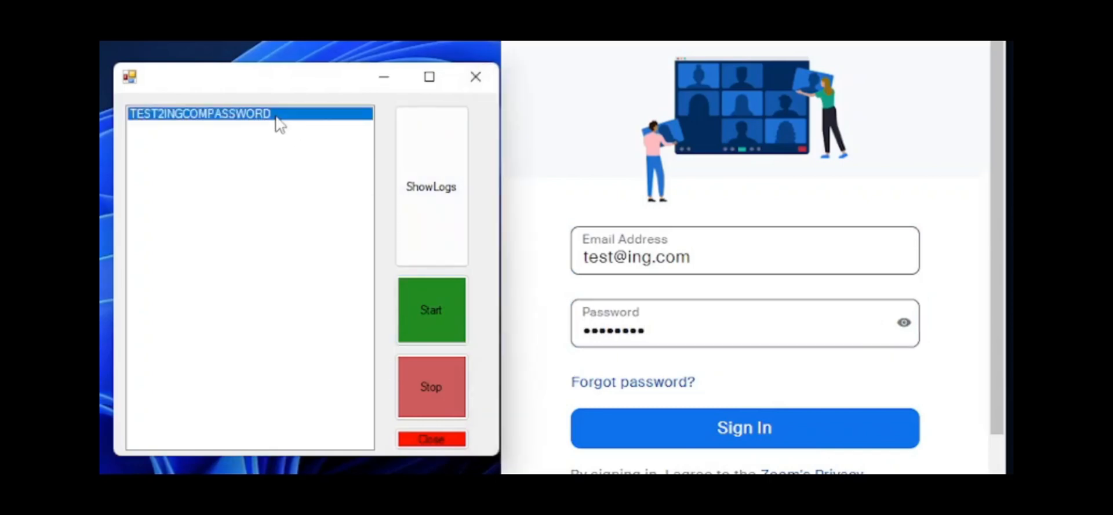
click(430, 186)
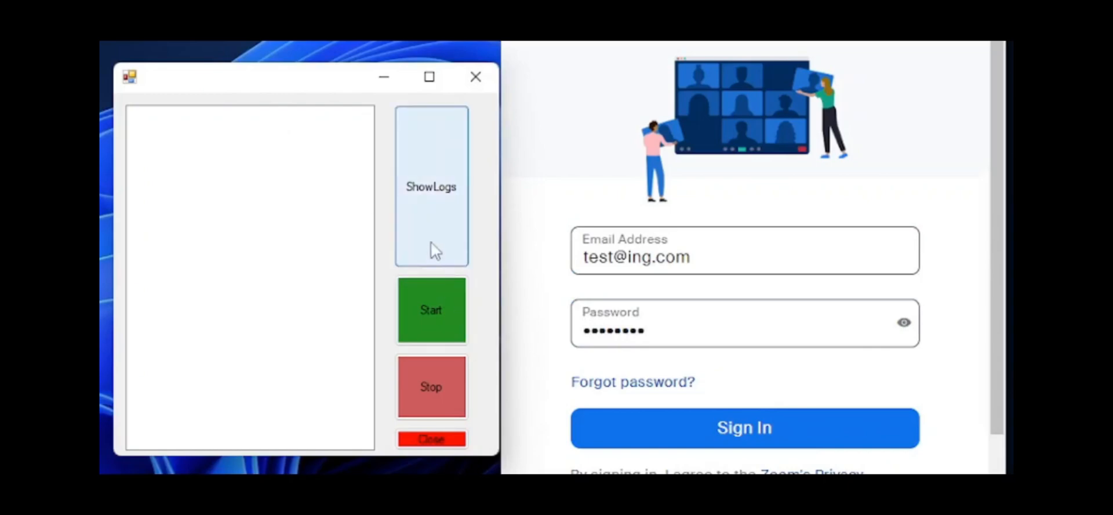
click(432, 186)
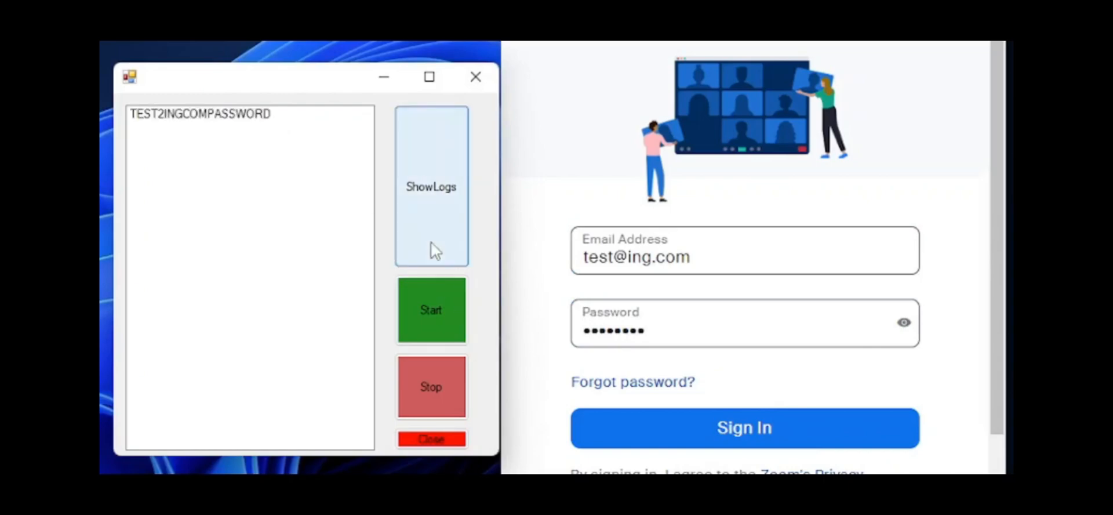